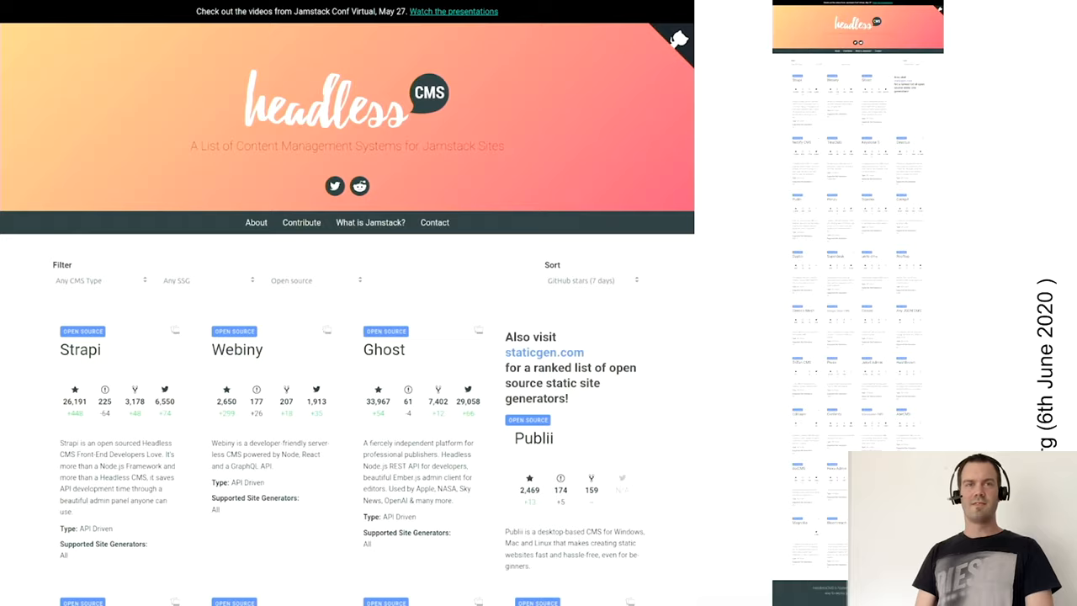
# Step: Show the headlesscms.org list of Jamstack CMSs, pointing out Strapi, Webiny and Ghost
pyautogui.click(543, 352)
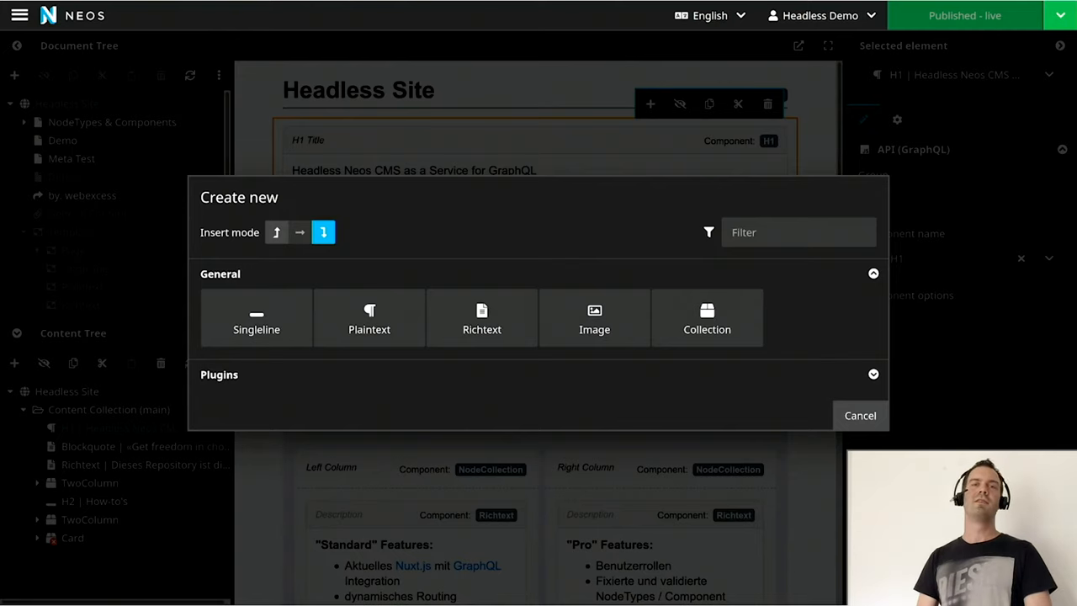
# Step: Open the Create new dialog on the Headless Site page in the Neos backend
pyautogui.click(874, 272)
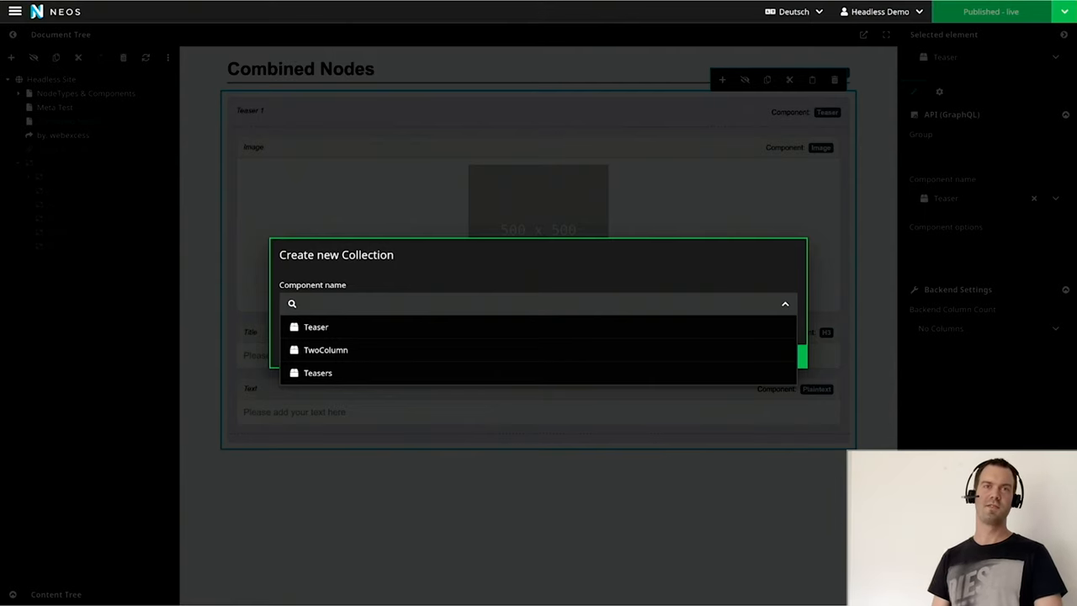
pyautogui.click(318, 373)
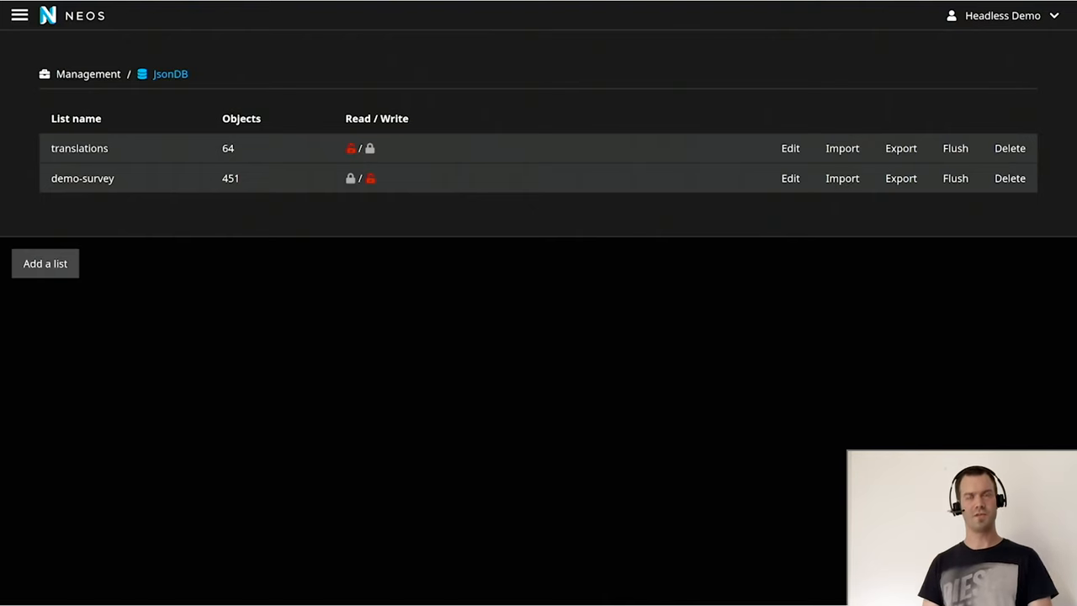
# Step: Choose Management > JsonDB from the main menu to list translations and demo-survey
pyautogui.click(789, 148)
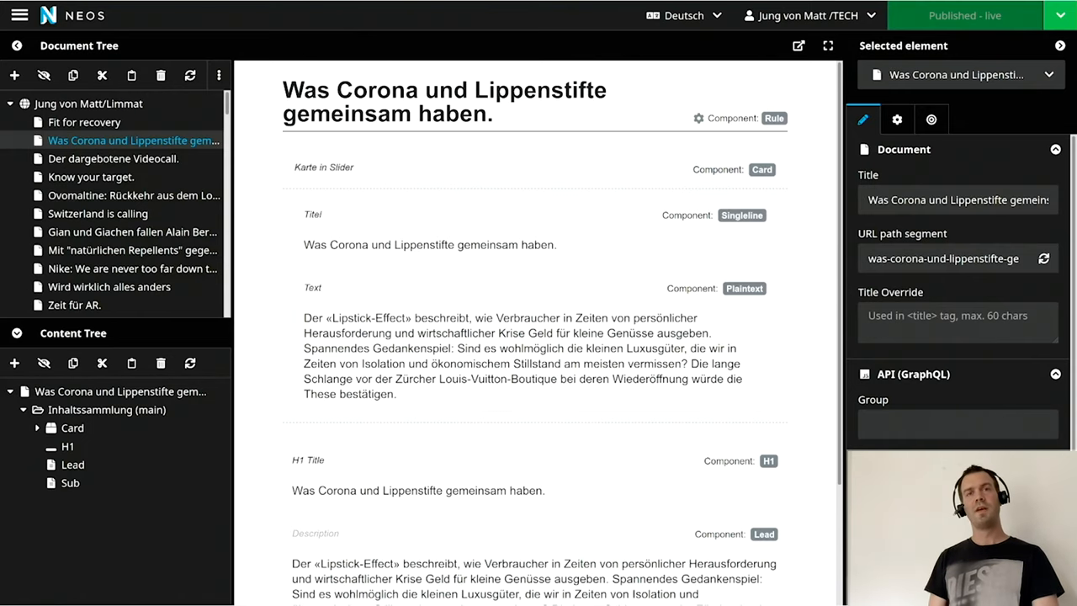
# Step: Advance to the #CHANCENHUB slide with the Corona and lipstick article card
pyautogui.click(797, 46)
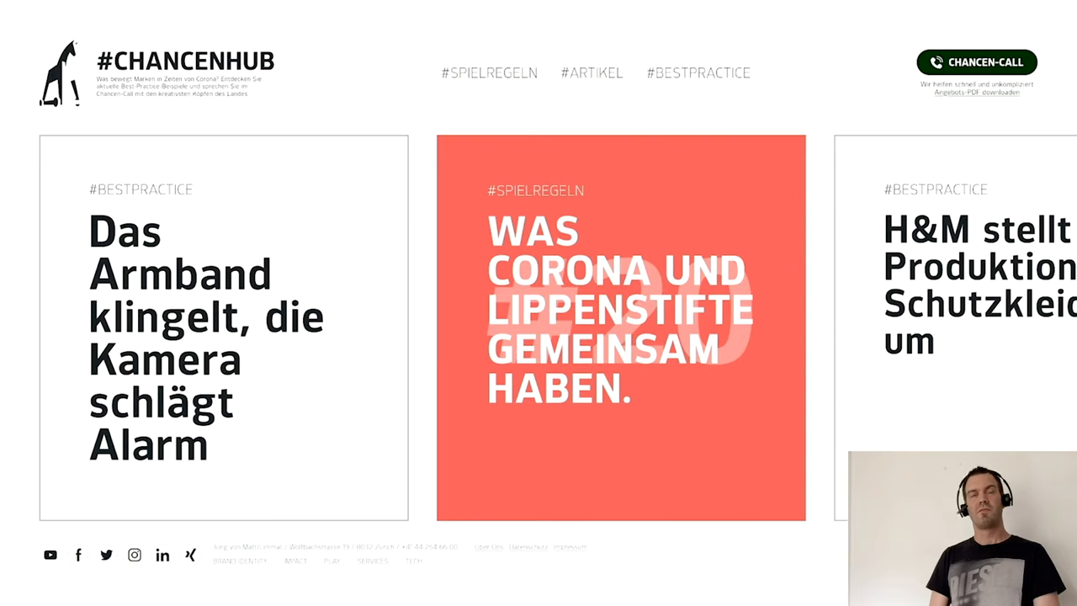